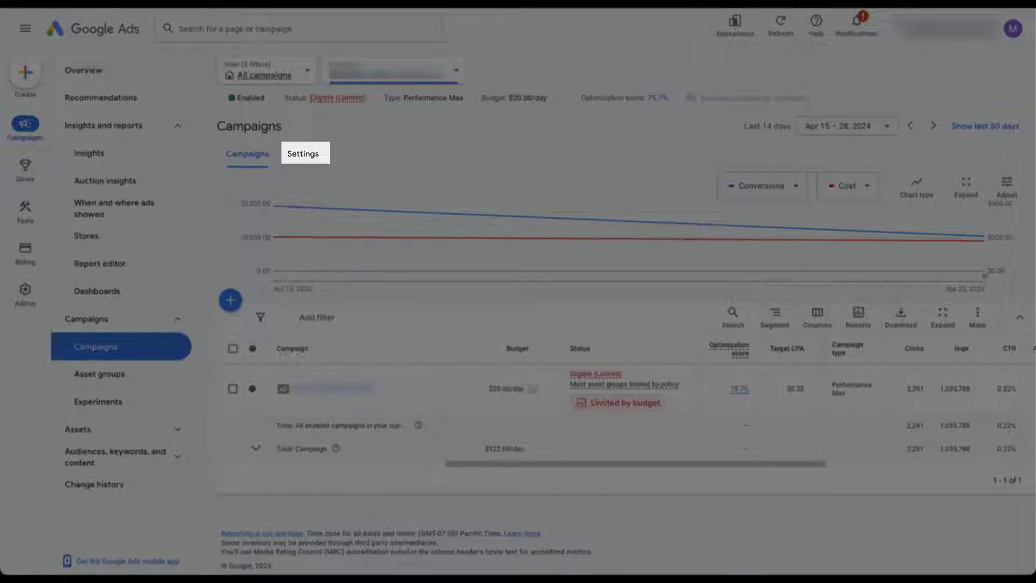
Open the Settings tab of the Performance Max campaign.
{"action": "left_click", "coordinate": [302, 153]}
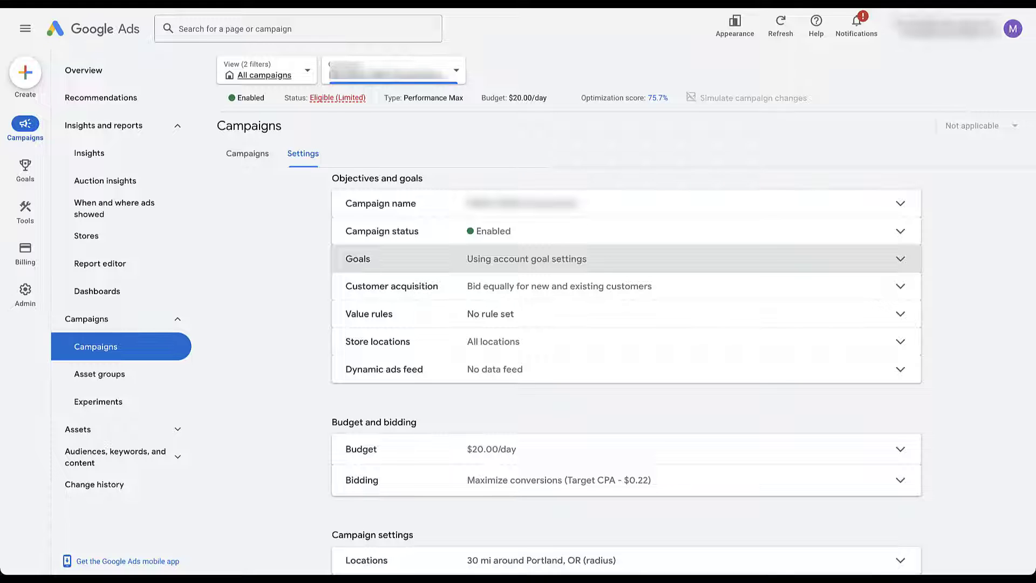
Expand Bidding and review the bid focus, keeping Conversions with the $0.22 target CPA.
{"action": "scroll", "scroll_direction": "down", "scroll_amount": 3}
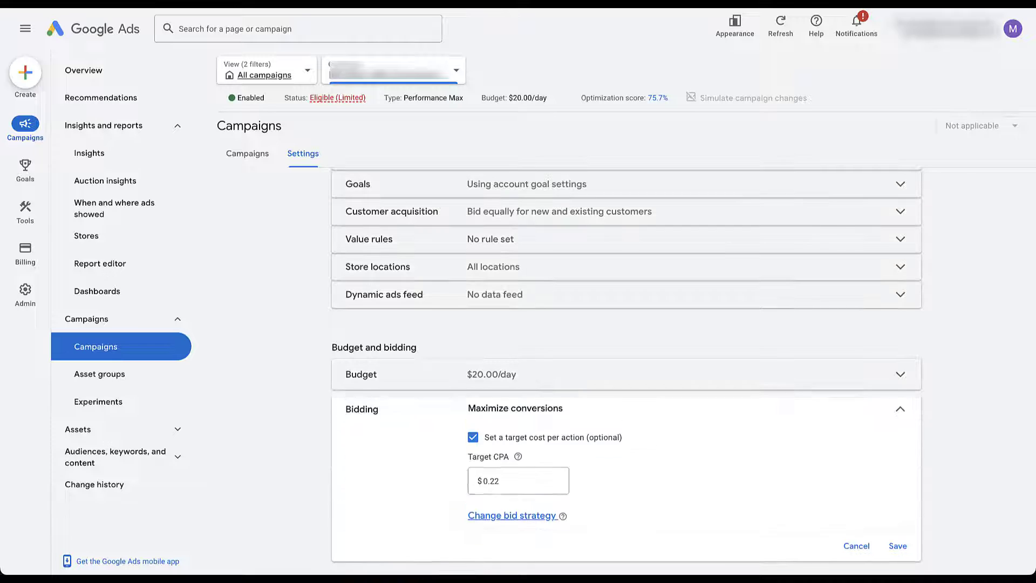
{"action": "scroll", "scroll_direction": "down", "scroll_amount": 3}
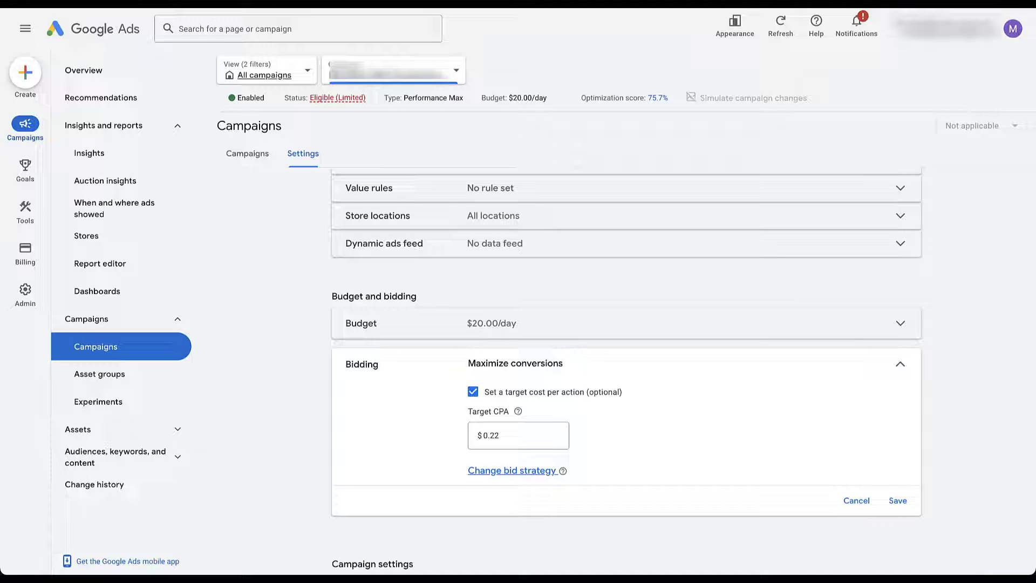
{"action": "left_click", "coordinate": [511, 470]}
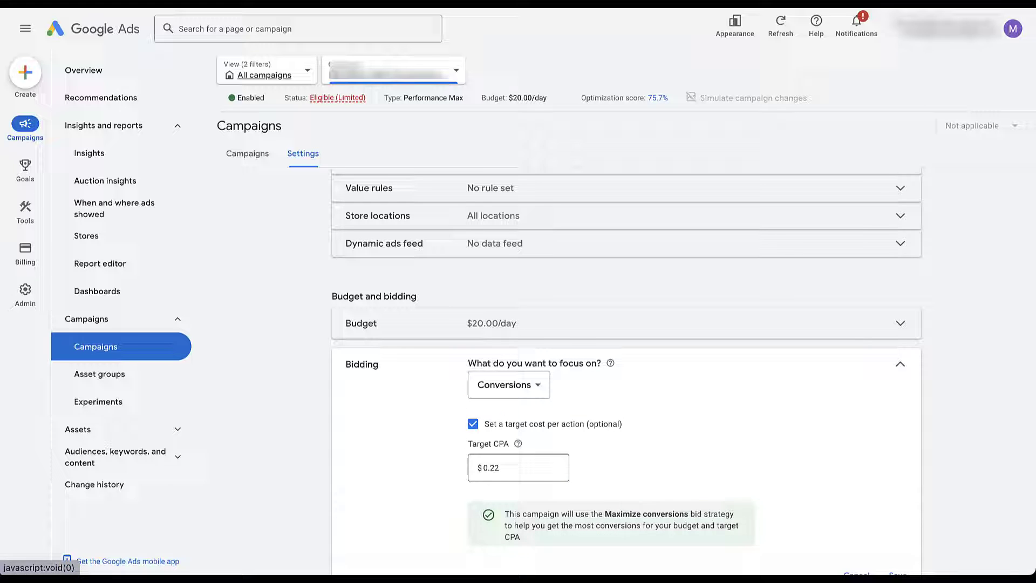
{"action": "scroll", "scroll_direction": "down", "scroll_amount": 3}
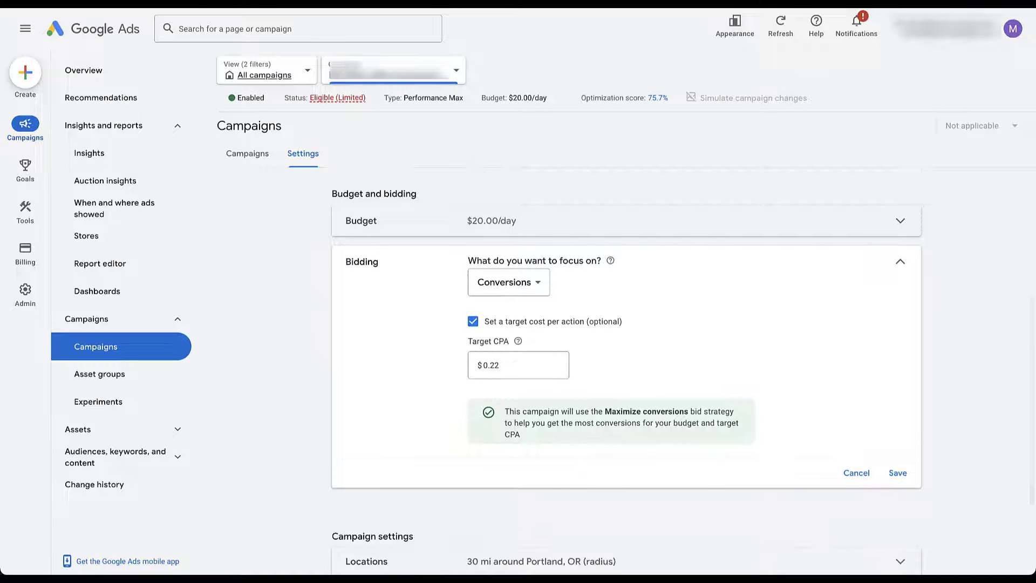
{"action": "left_click", "coordinate": [507, 282]}
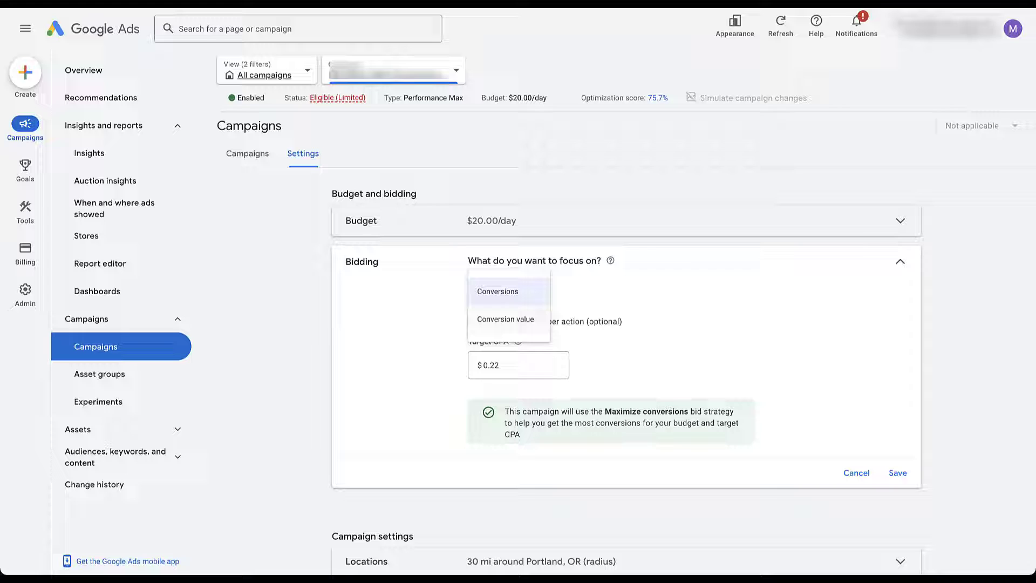
{"action": "mouse_move", "coordinate": [504, 318]}
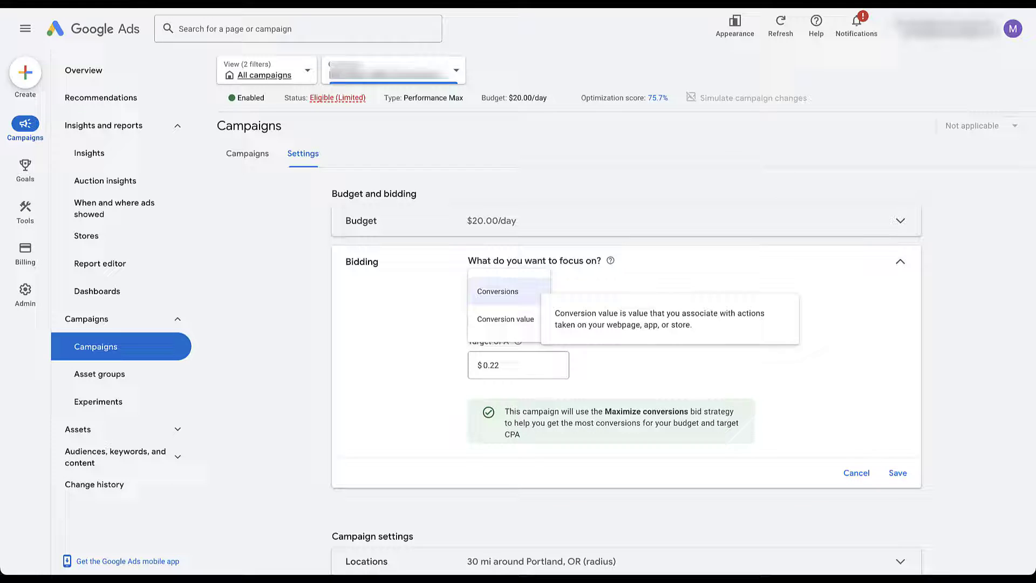
{"action": "left_click", "coordinate": [497, 291]}
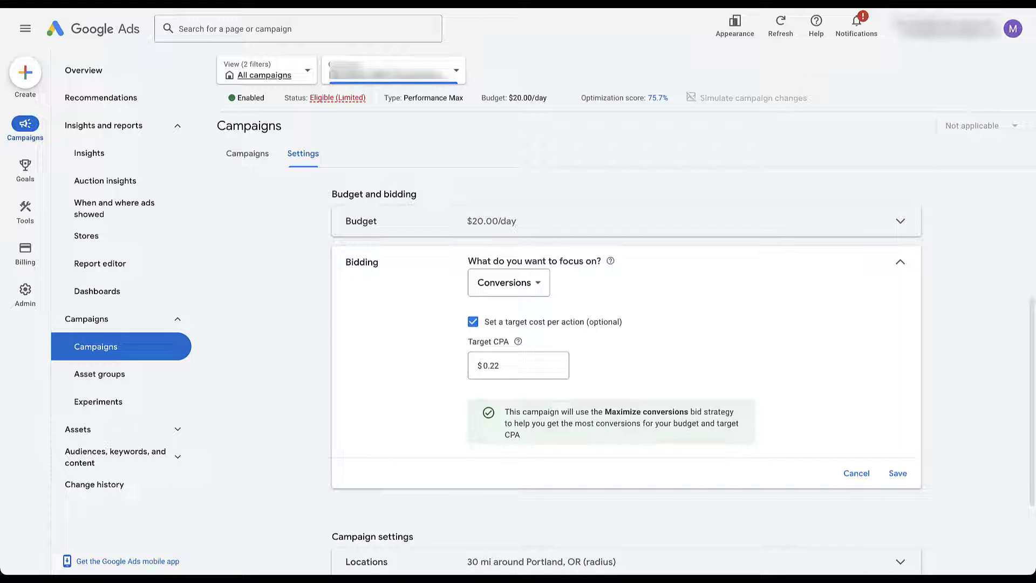
{"action": "scroll", "scroll_direction": "up", "scroll_amount": 3}
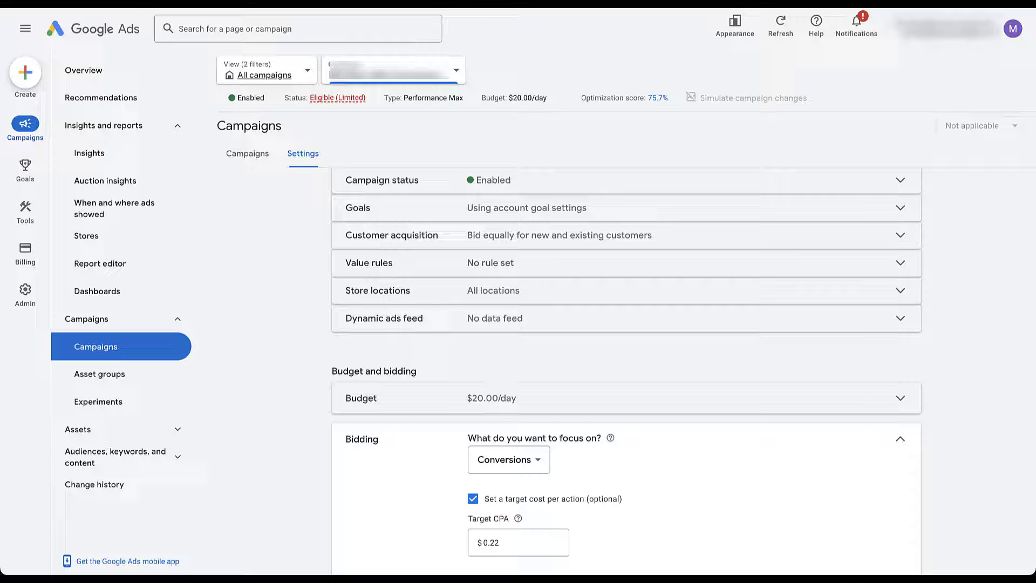
{"action": "scroll", "scroll_direction": "down", "scroll_amount": 3}
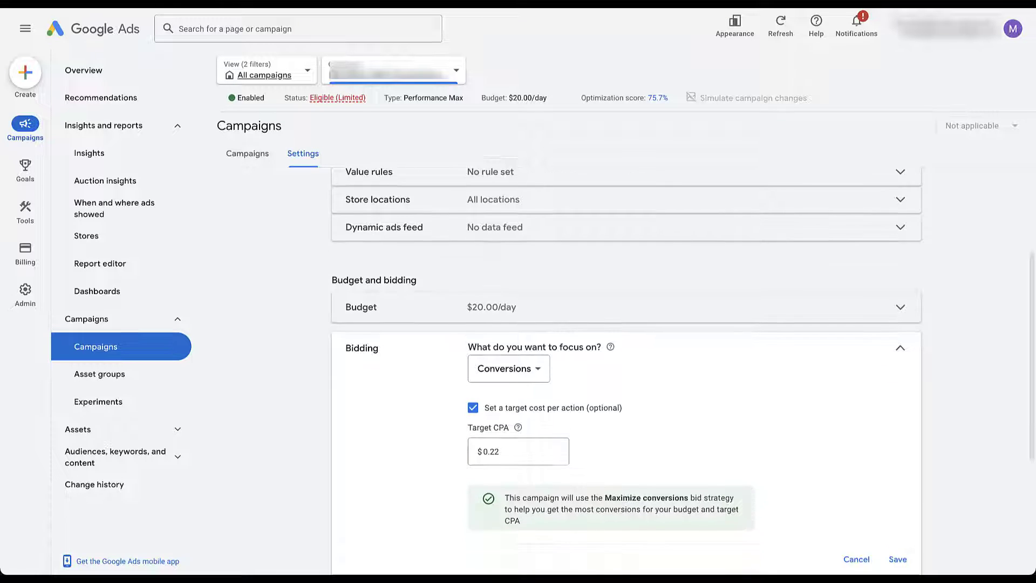
Collapse Bidding unchanged at Maximize conversions, $0.22 target CPA, and move up toward Value rules.
{"action": "left_click", "coordinate": [898, 559]}
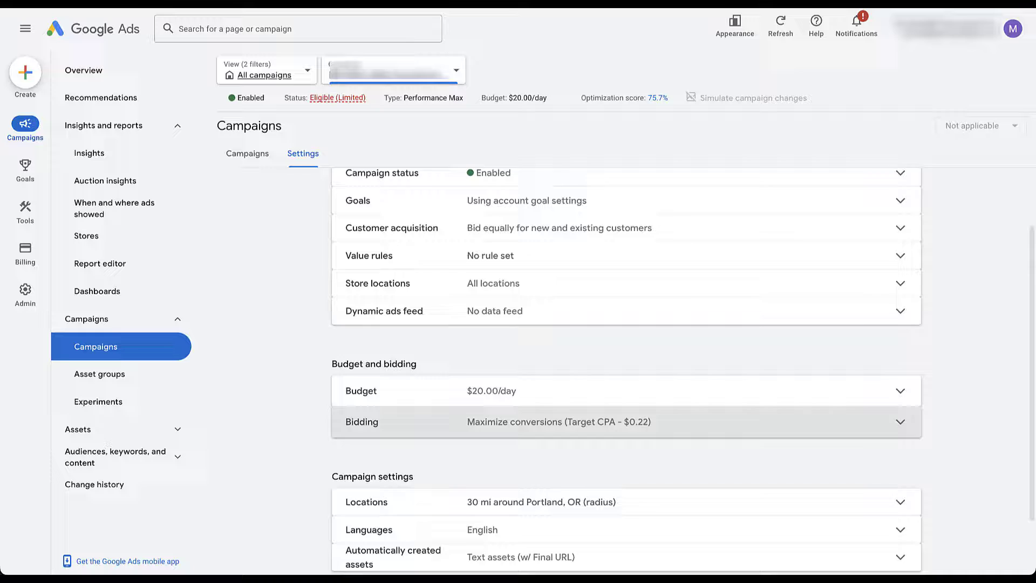
{"action": "scroll", "scroll_direction": "up", "scroll_amount": 3}
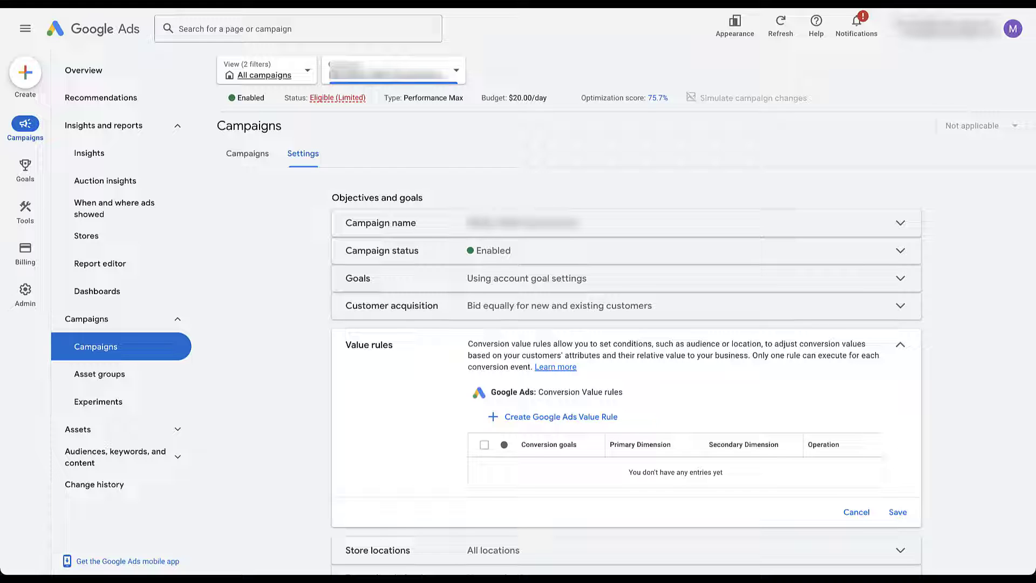
Start a conversion value rule, view its primary conditions, and cancel it unsaved.
{"action": "left_click", "coordinate": [552, 416]}
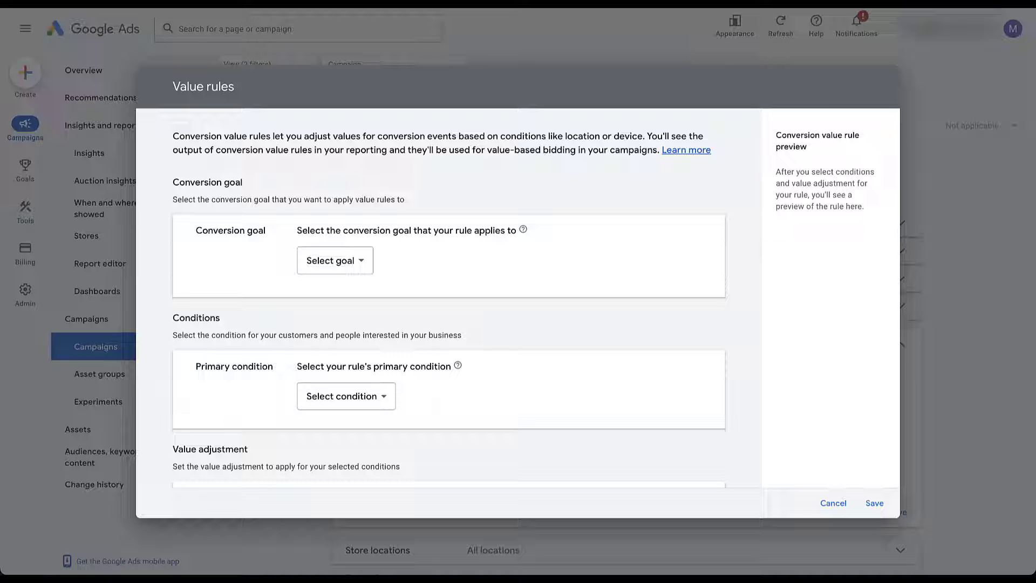
{"action": "scroll", "scroll_direction": "down", "scroll_amount": 3}
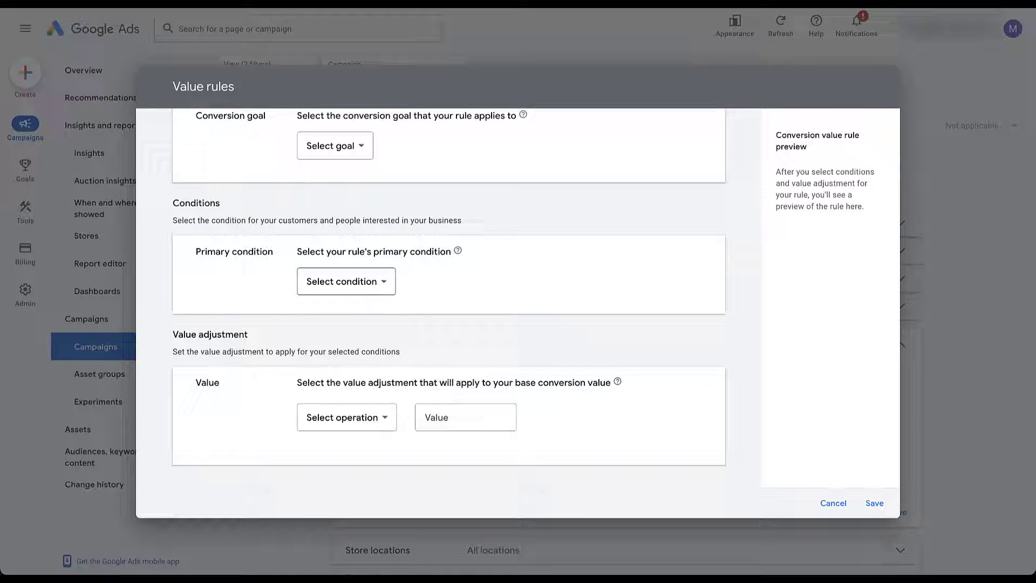
{"action": "left_click", "coordinate": [345, 280]}
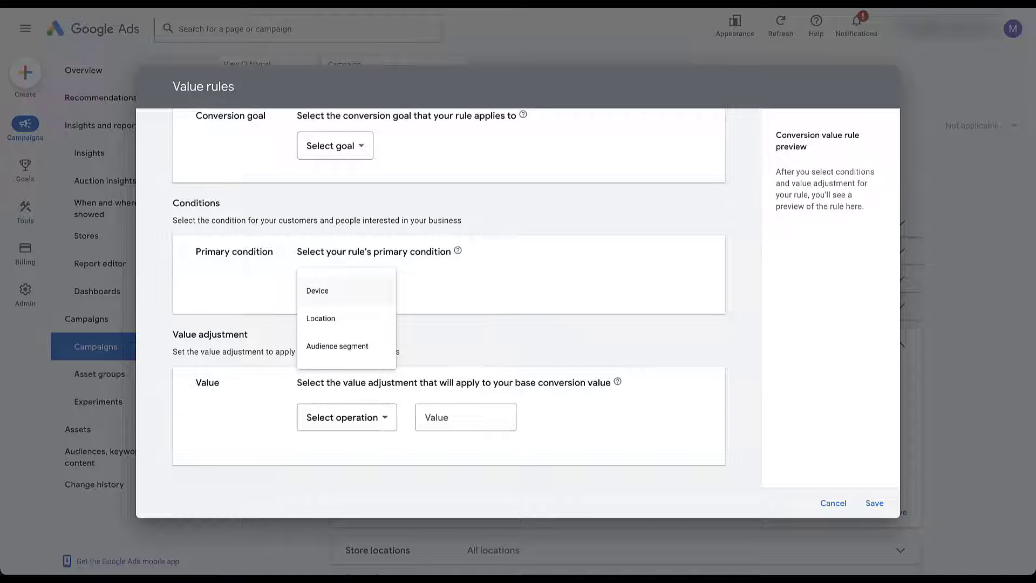
{"action": "left_click", "coordinate": [346, 417]}
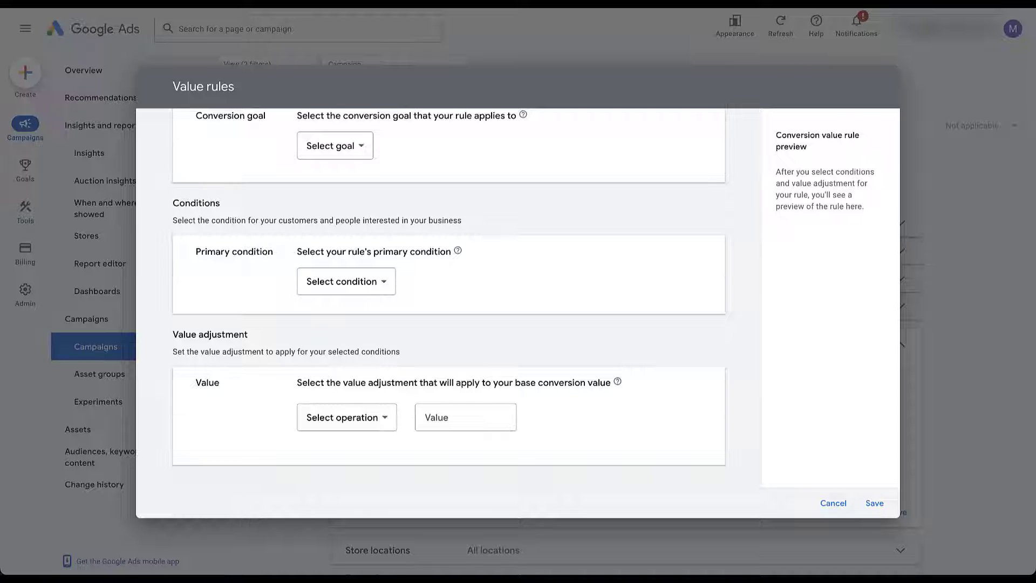
{"action": "left_click", "coordinate": [833, 503]}
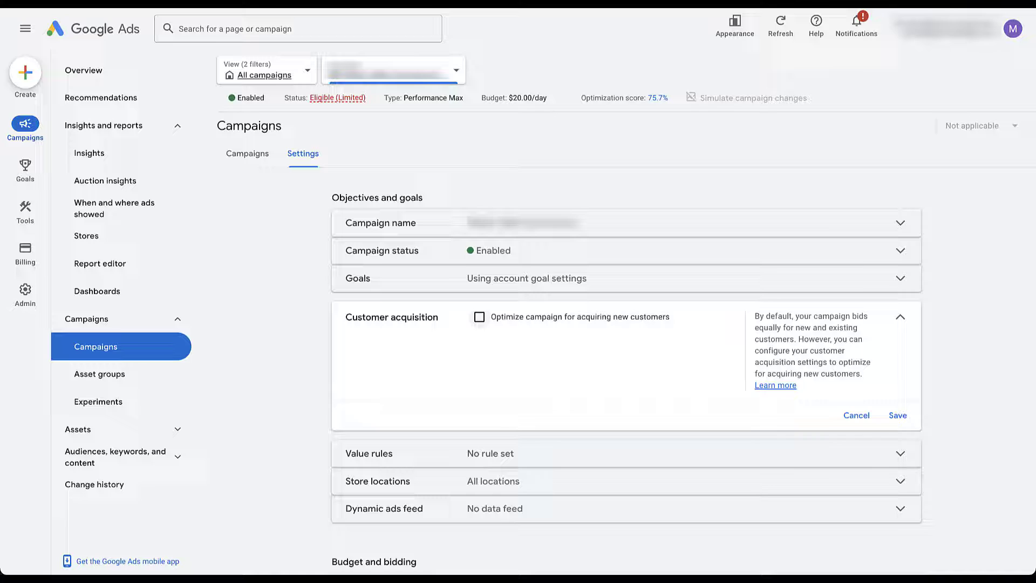
Try new-customer optimization with Only bid for new customers, then discard it.
{"action": "left_click", "coordinate": [479, 317]}
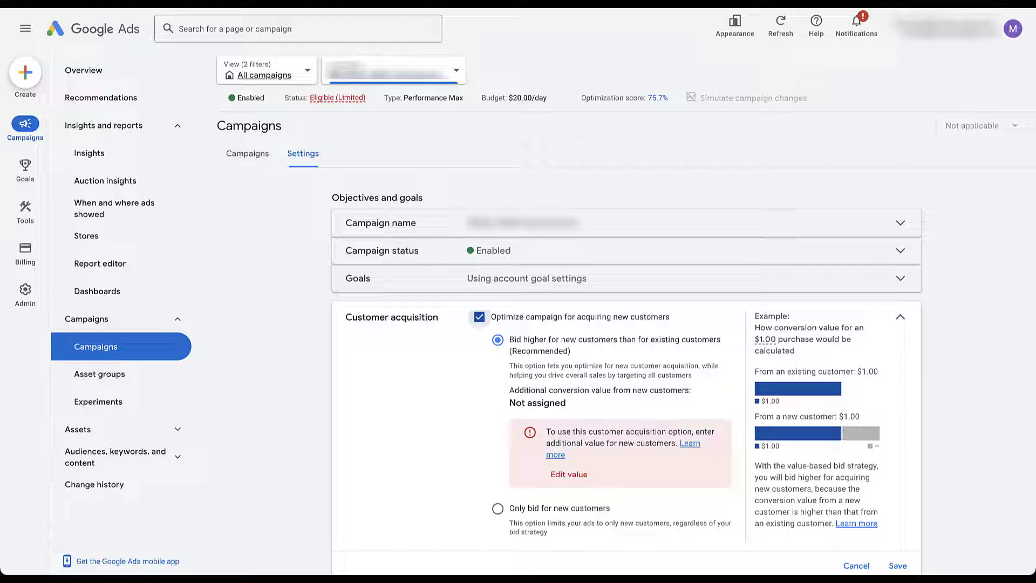
{"action": "left_click", "coordinate": [497, 508]}
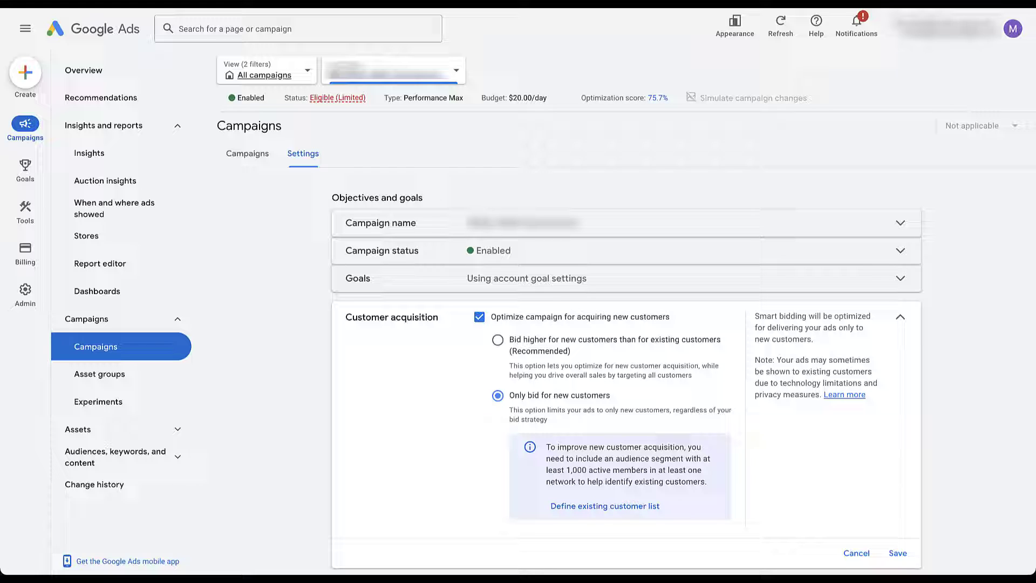
{"action": "left_click", "coordinate": [480, 317]}
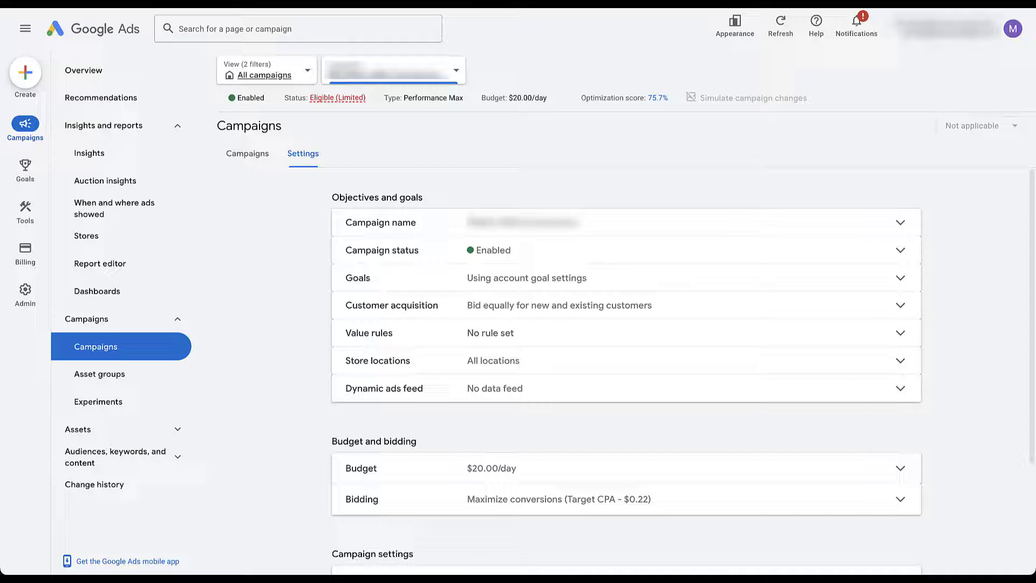
Reveal Additional settings to reach the automatically created assets options.
{"action": "scroll", "scroll_direction": "down", "scroll_amount": 3}
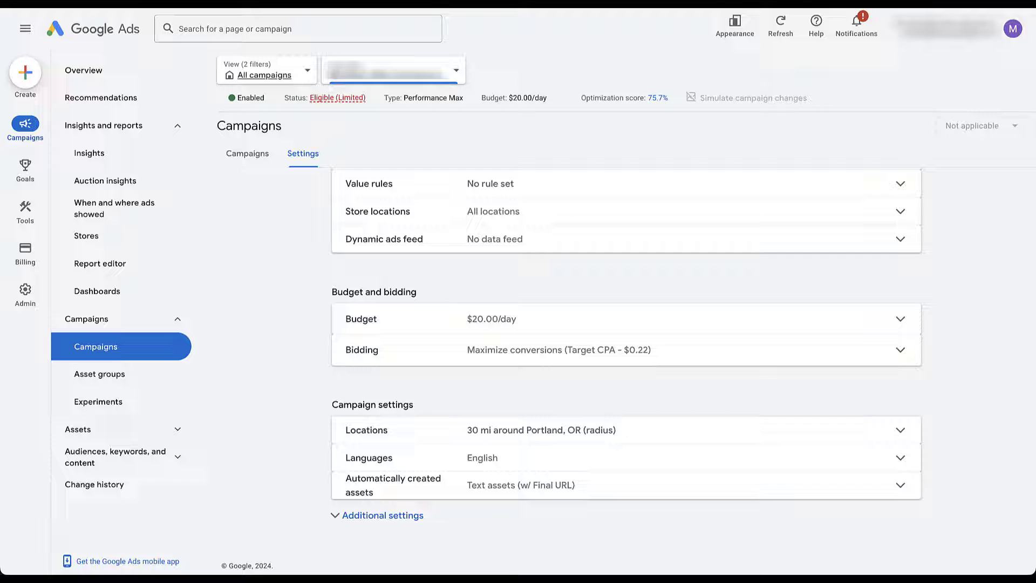
{"action": "left_click", "coordinate": [383, 515]}
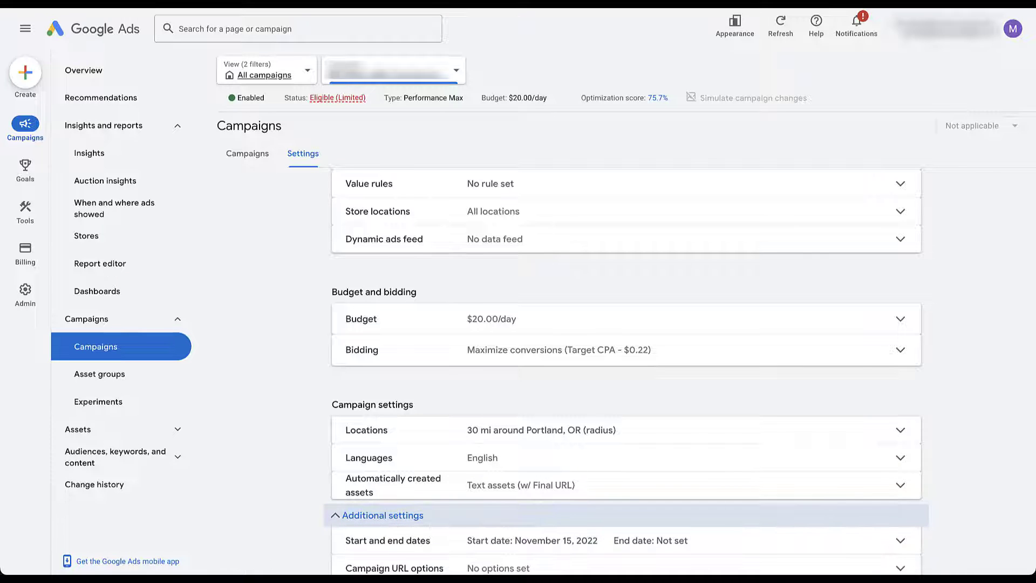
{"action": "scroll", "scroll_direction": "down", "scroll_amount": 3}
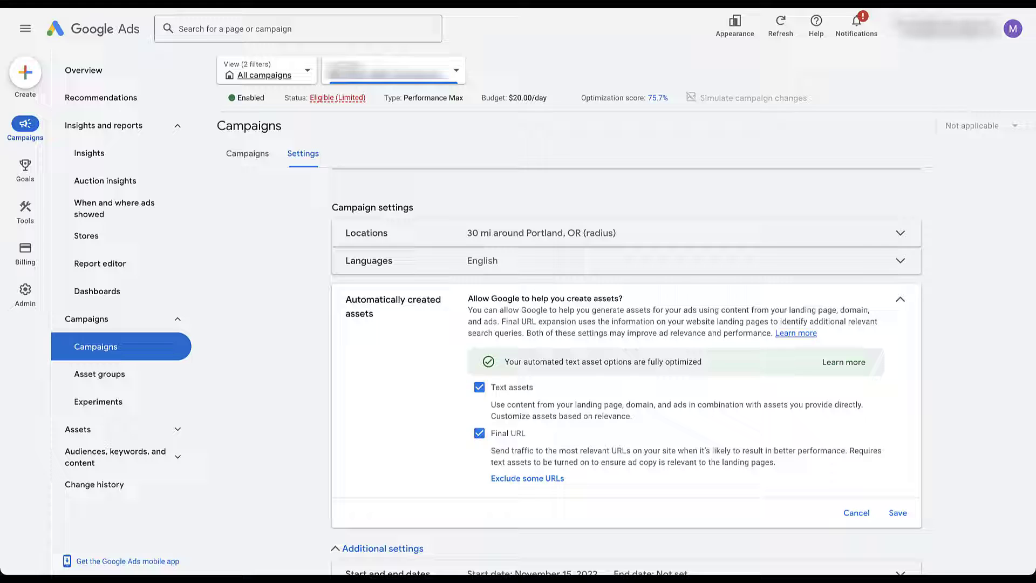
Toggle text assets back on, enable Final URL expansion, and view Excluded URLs.
{"action": "left_click", "coordinate": [478, 386]}
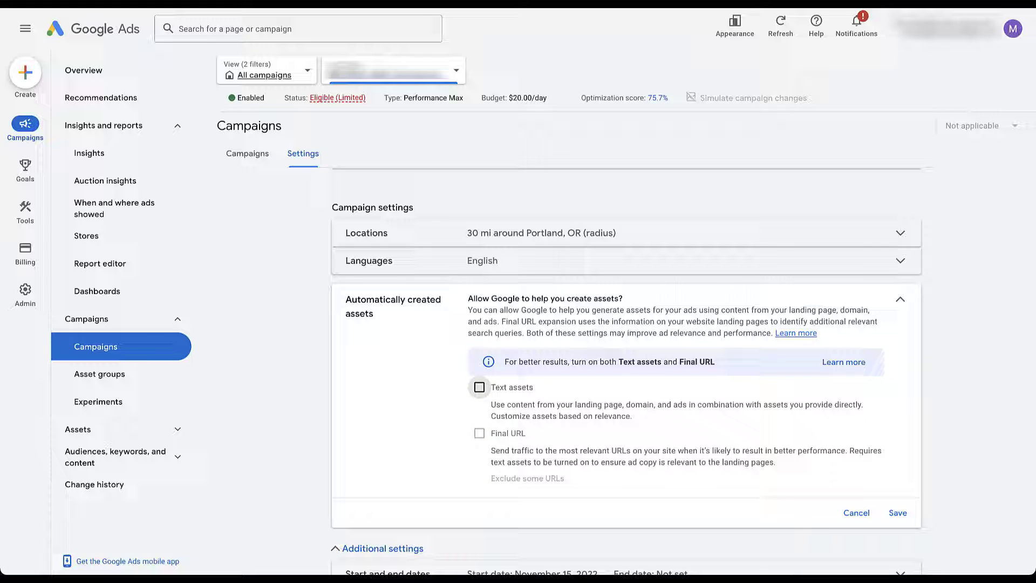
{"action": "left_click", "coordinate": [479, 387]}
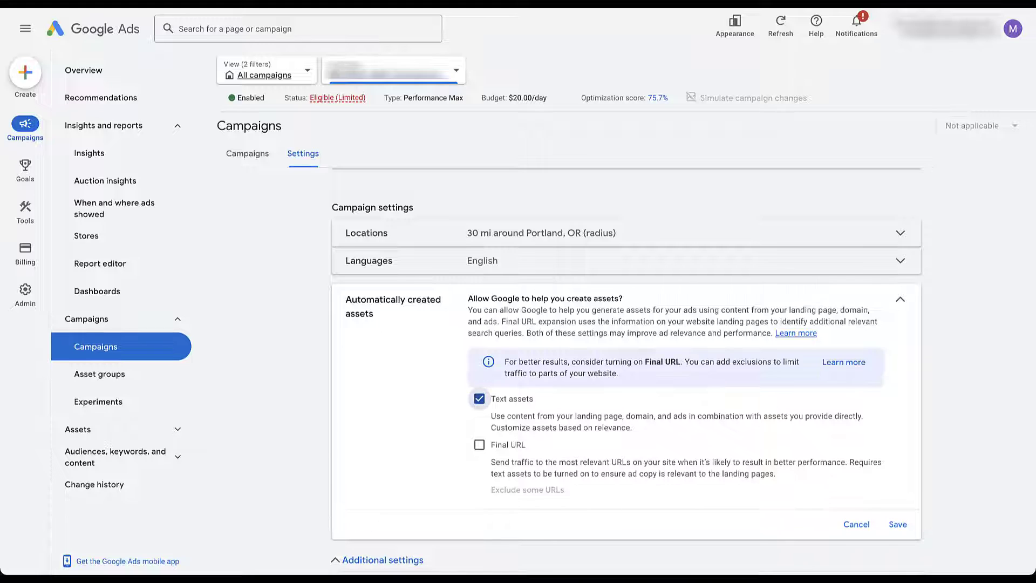
{"action": "left_click", "coordinate": [479, 398]}
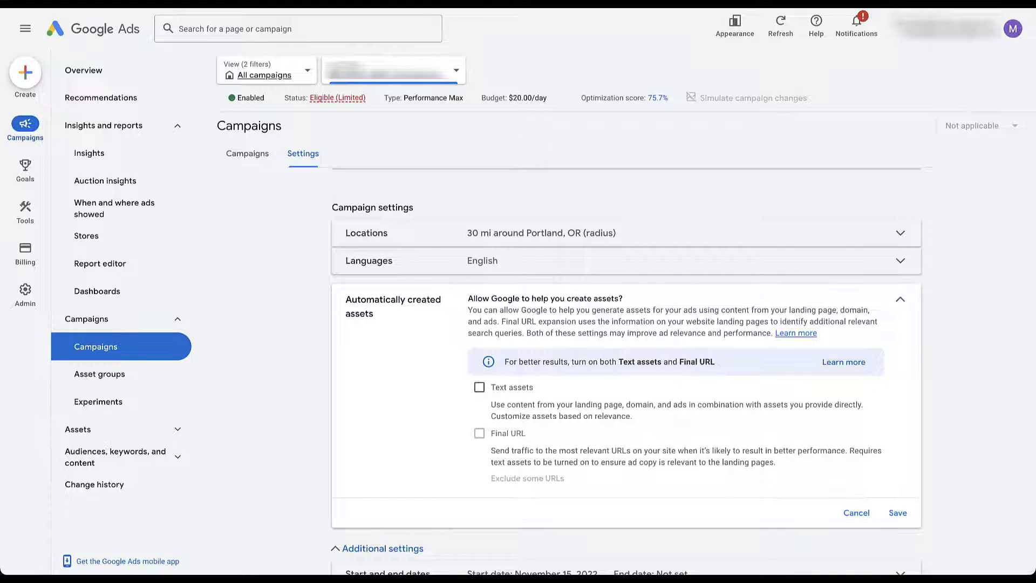
{"action": "mouse_move", "coordinate": [479, 432]}
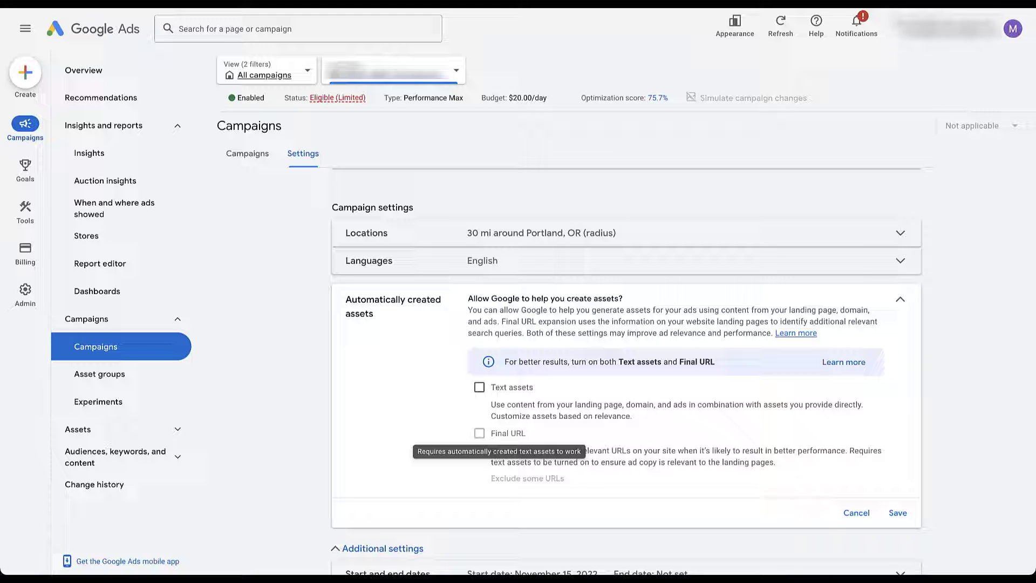
{"action": "left_click", "coordinate": [479, 386]}
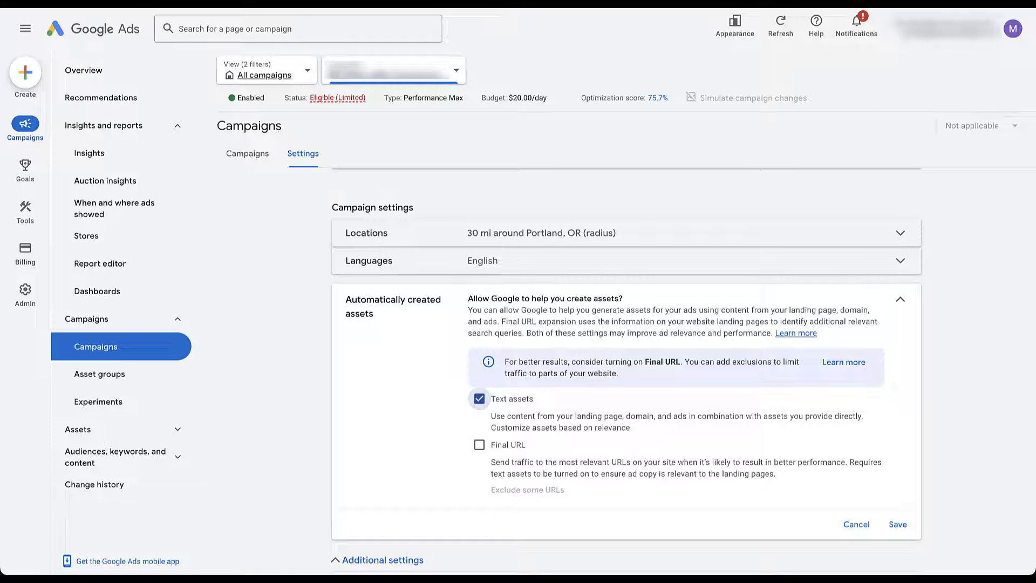
{"action": "left_click", "coordinate": [479, 433]}
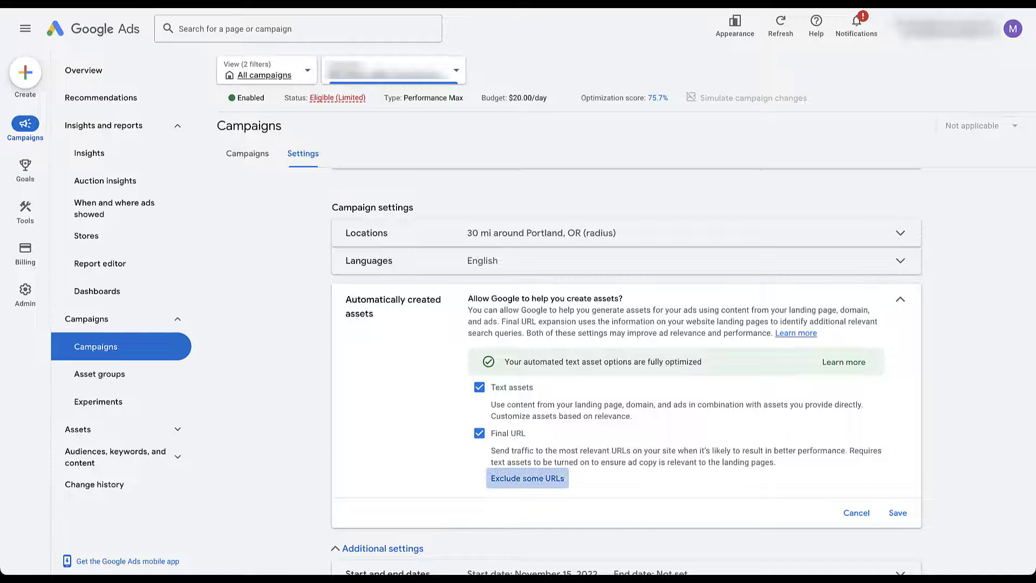
{"action": "left_click", "coordinate": [528, 477]}
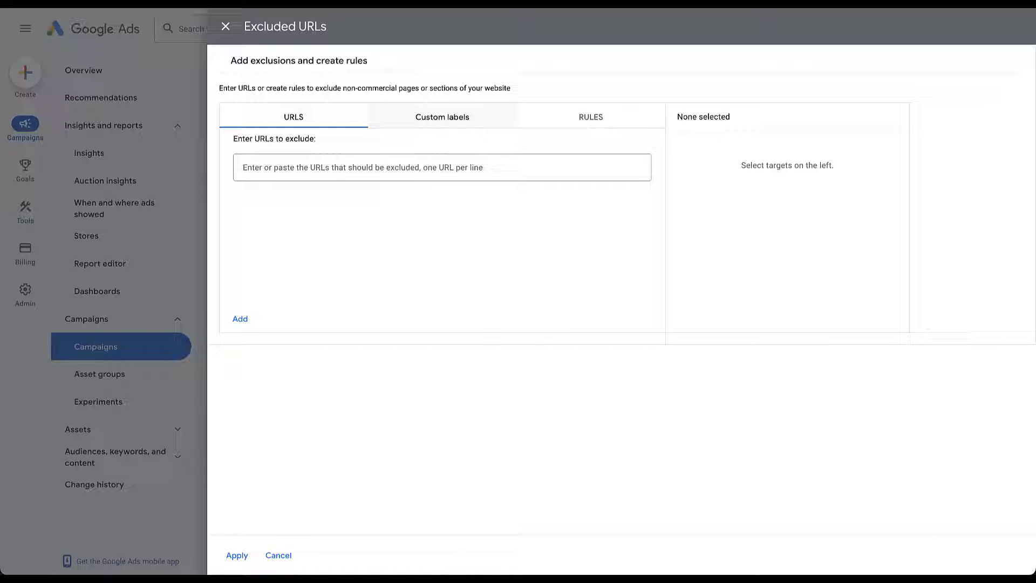
{"action": "left_click", "coordinate": [590, 117]}
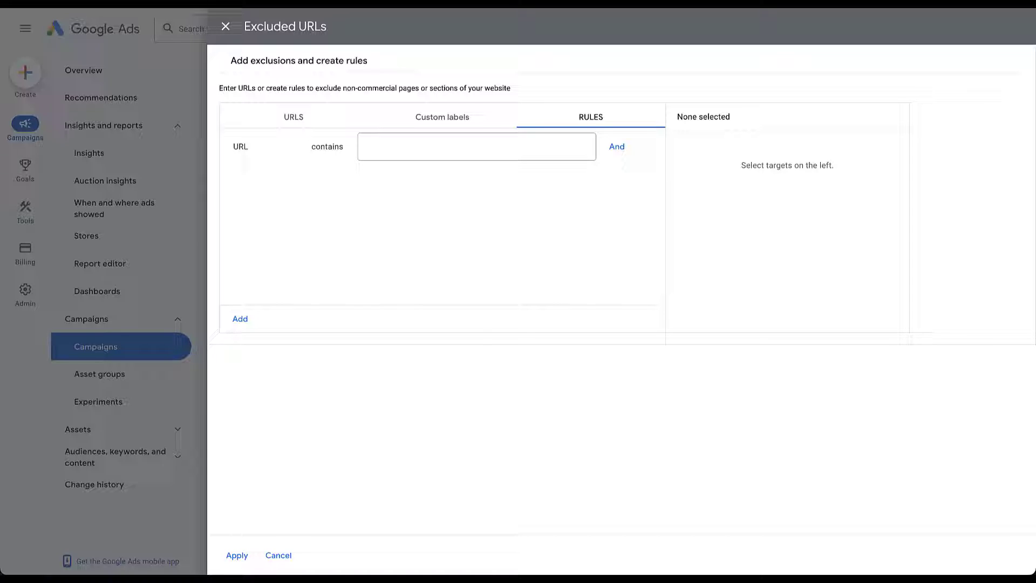
{"action": "left_click", "coordinate": [616, 146]}
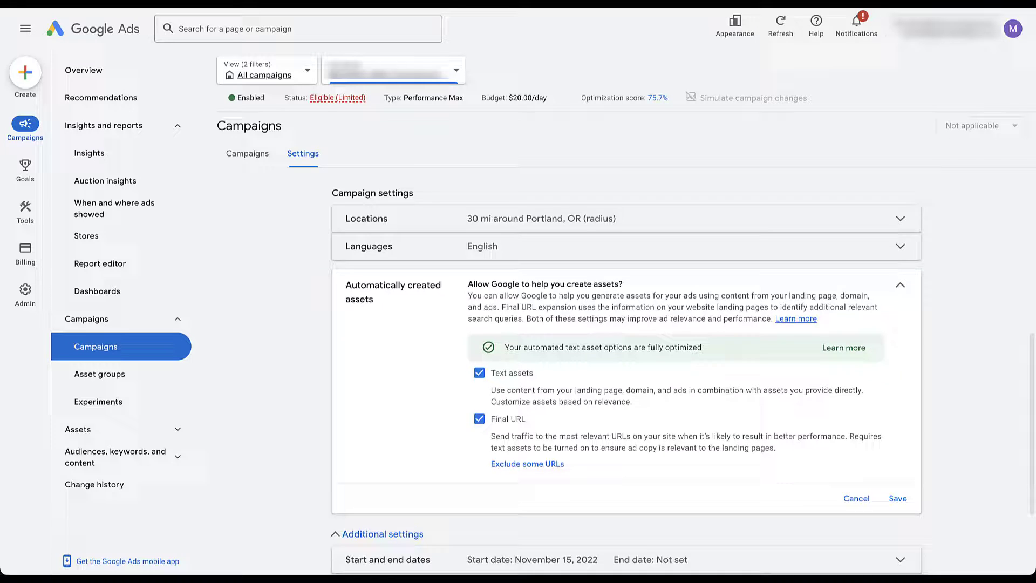
{"action": "scroll", "scroll_direction": "down", "scroll_amount": 3}
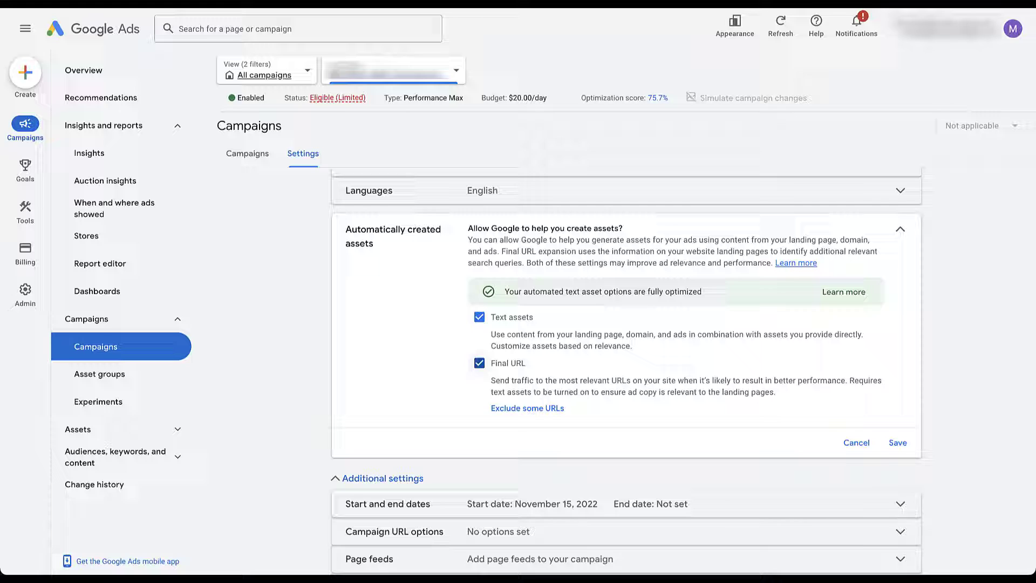
Re-toggle Final URL and save automatically created assets as Text assets with Final URL.
{"action": "left_click", "coordinate": [478, 363]}
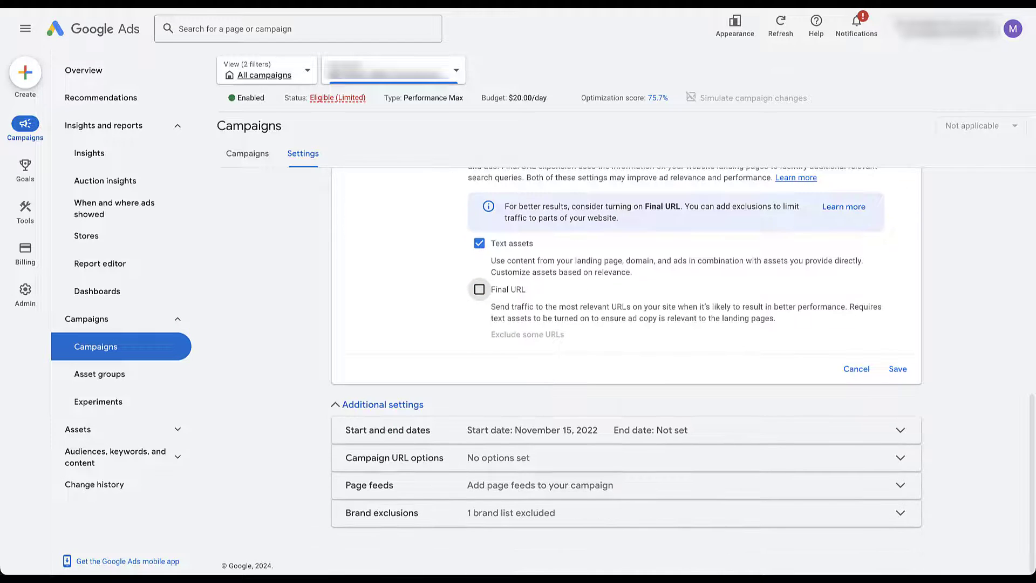
{"action": "left_click", "coordinate": [479, 289]}
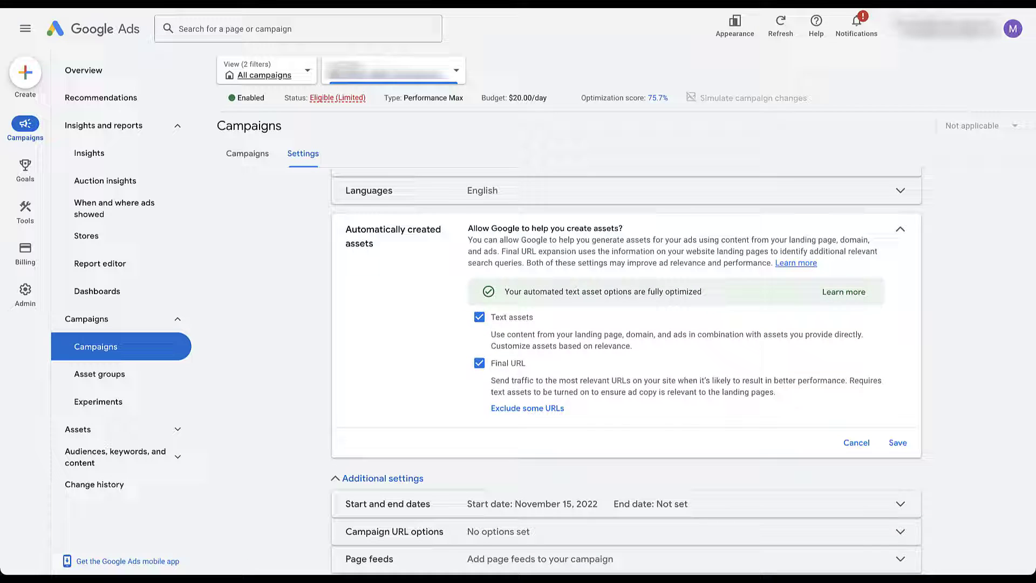
{"action": "left_click", "coordinate": [528, 408]}
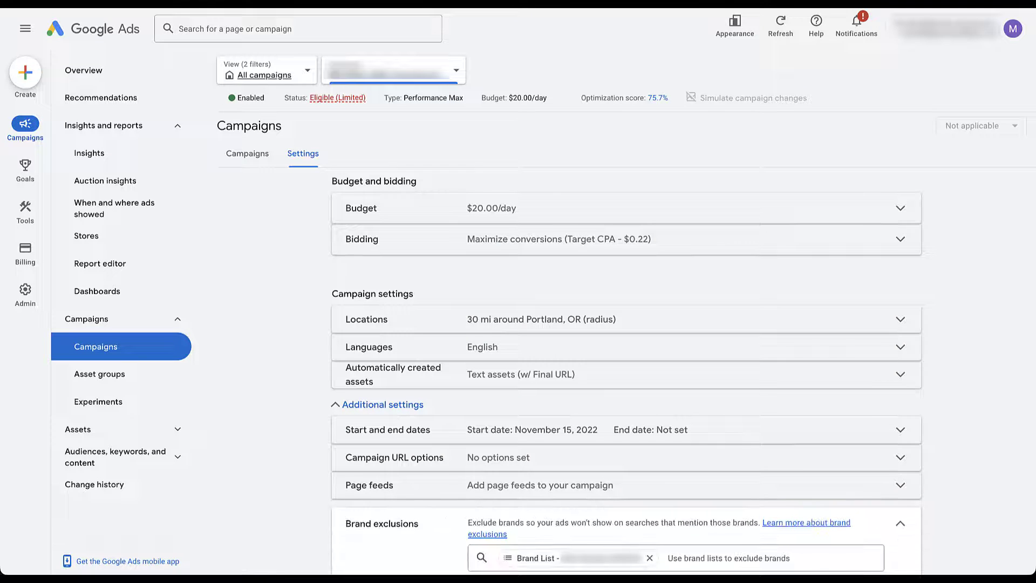
Cancel Brand exclusions, leaving the one brand list excluded.
{"action": "scroll", "scroll_direction": "down", "scroll_amount": 3}
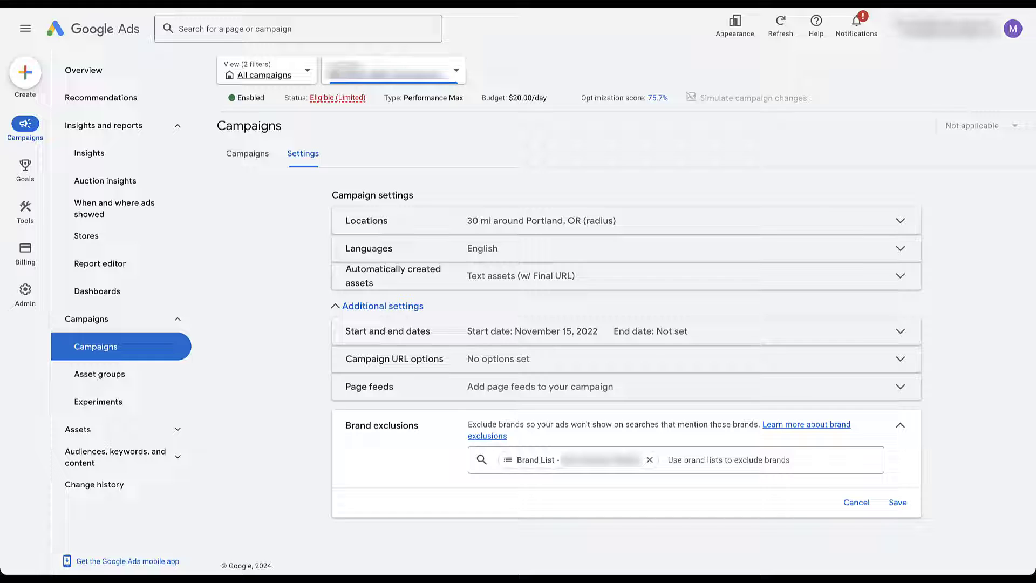
{"action": "left_click", "coordinate": [898, 502]}
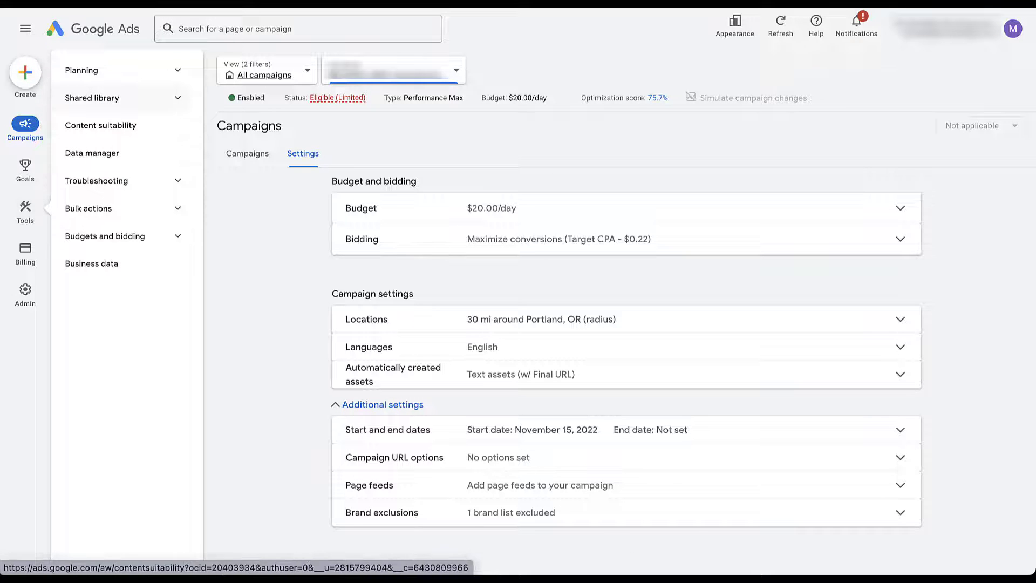
View the negative keyword and placement exclusion lists, then go to Content suitability.
{"action": "left_click", "coordinate": [92, 98]}
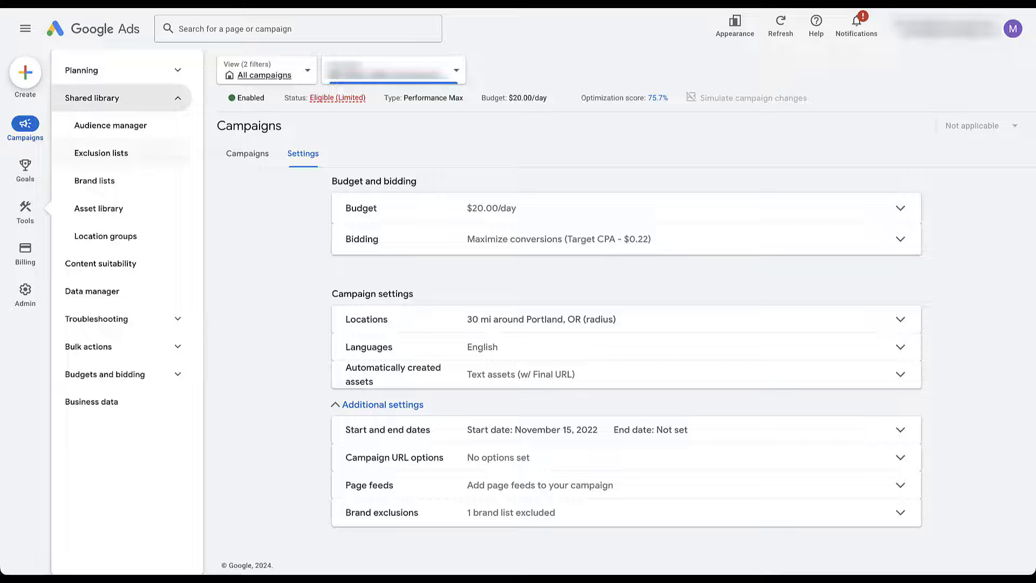
{"action": "left_click", "coordinate": [101, 152]}
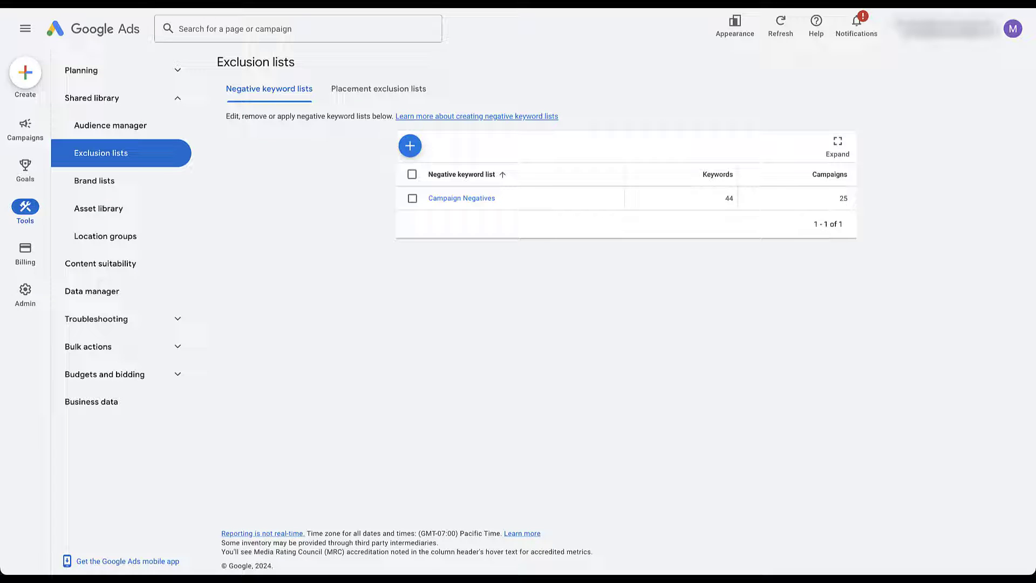
{"action": "left_click", "coordinate": [378, 89]}
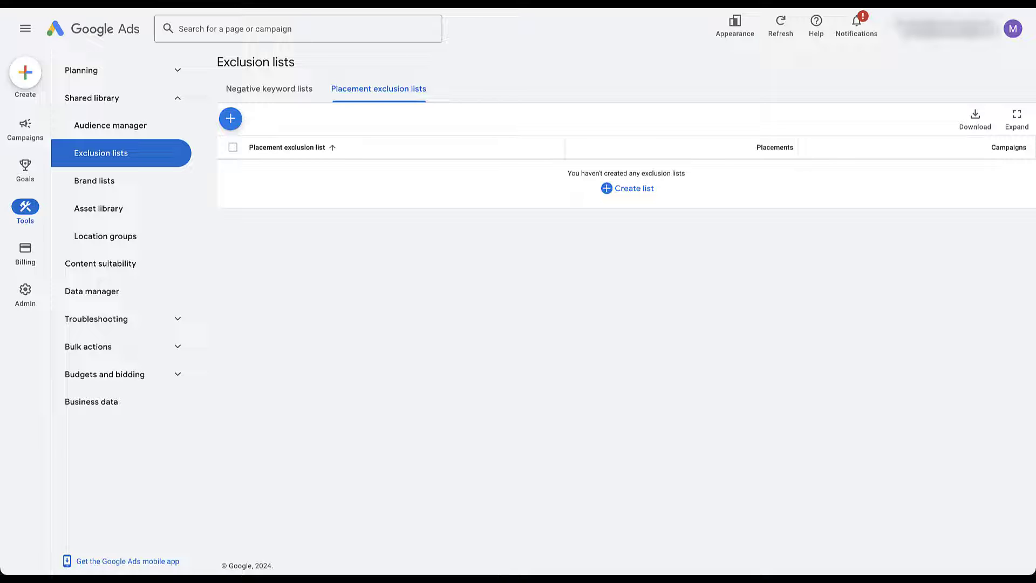
{"action": "left_click", "coordinate": [101, 263]}
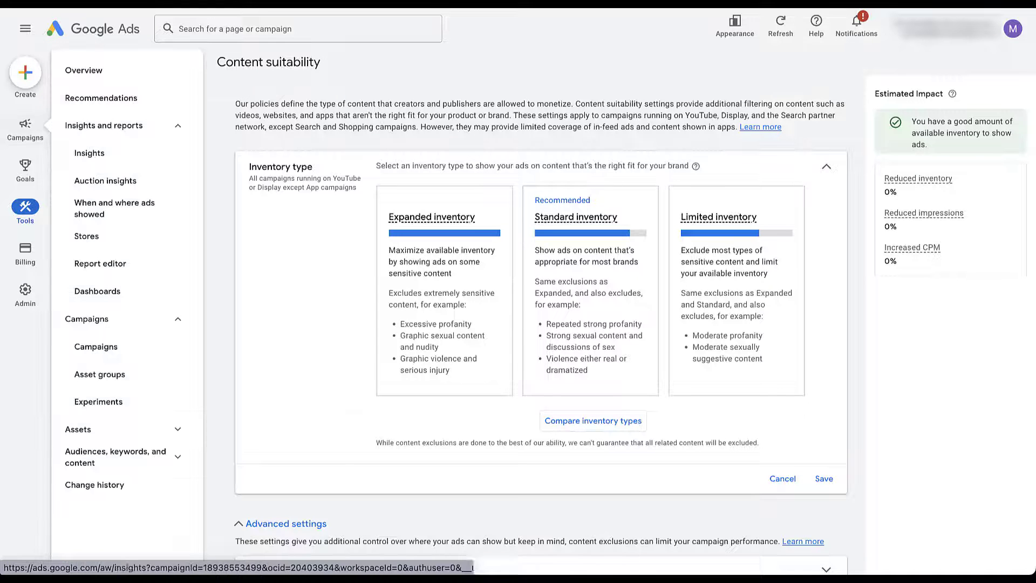
Go to Asset groups and edit signals on the first asset group.
{"action": "left_click", "coordinate": [99, 374]}
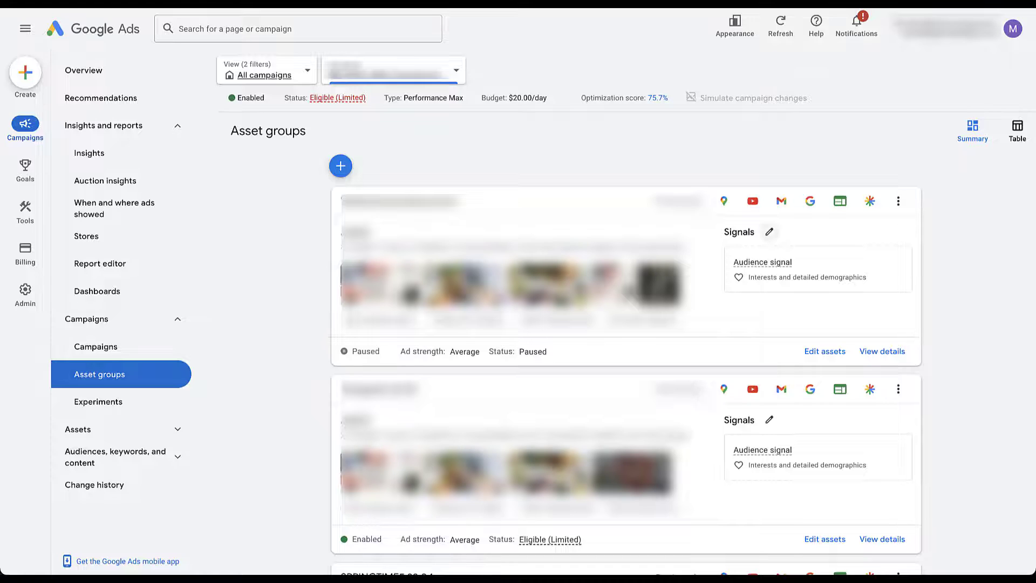
{"action": "left_click", "coordinate": [768, 231]}
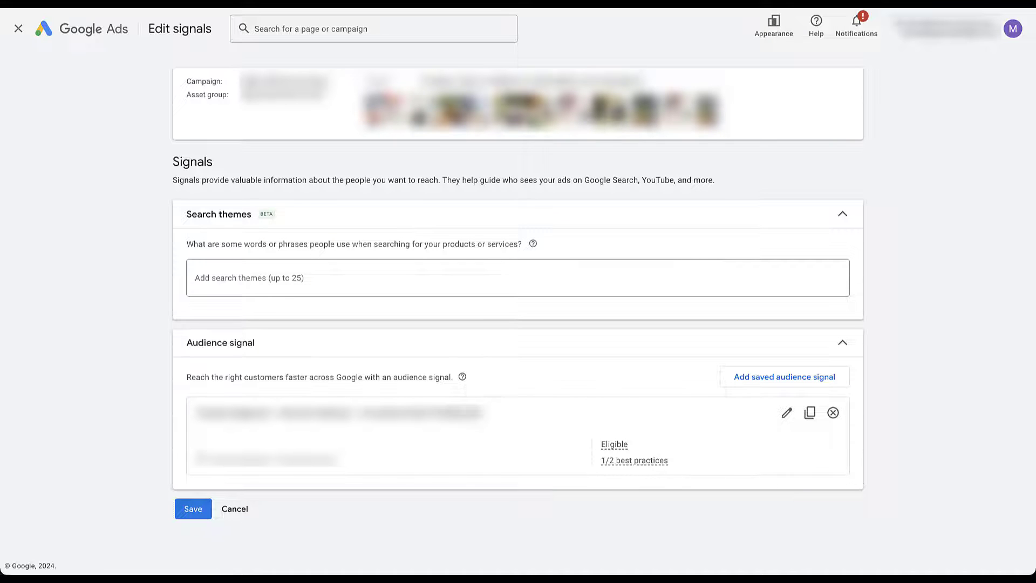
{"action": "mouse_move", "coordinate": [462, 377]}
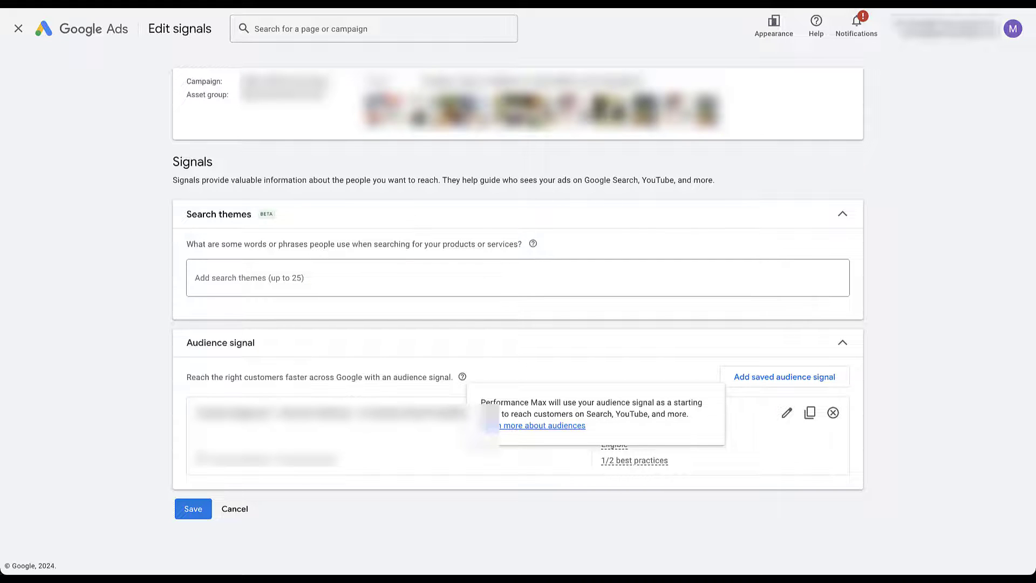
{"action": "mouse_move", "coordinate": [786, 412]}
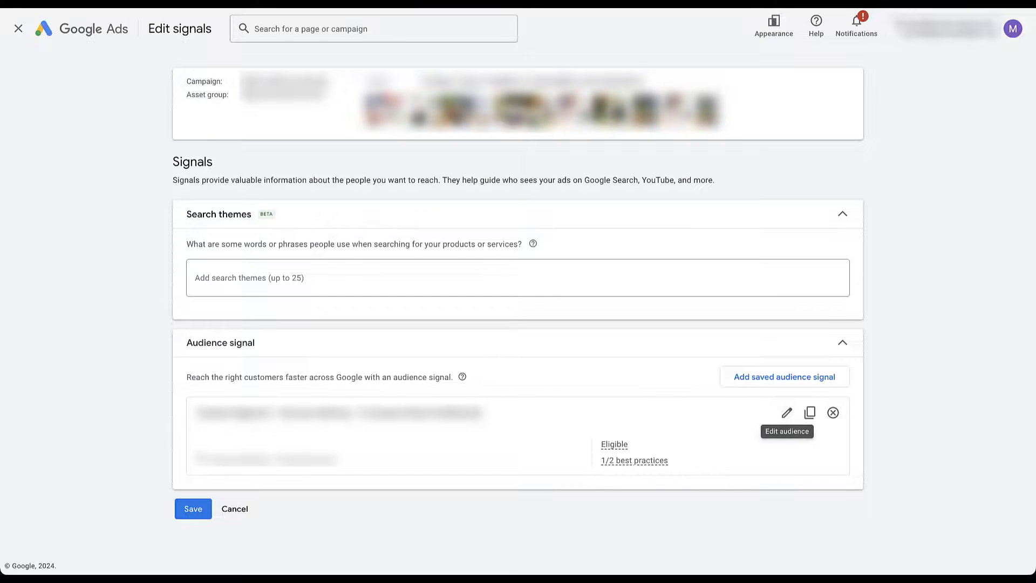
Edit the audience signal with one custom interest and all demographics.
{"action": "left_click", "coordinate": [786, 412]}
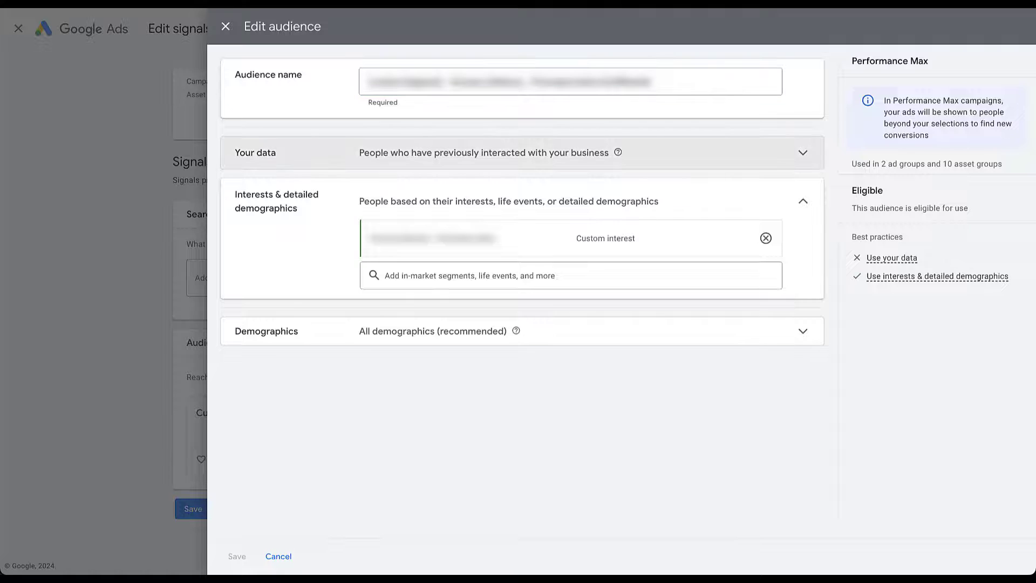
Expand Your data and browse interest and demographic segment categories in the segment picker.
{"action": "left_click", "coordinate": [803, 153]}
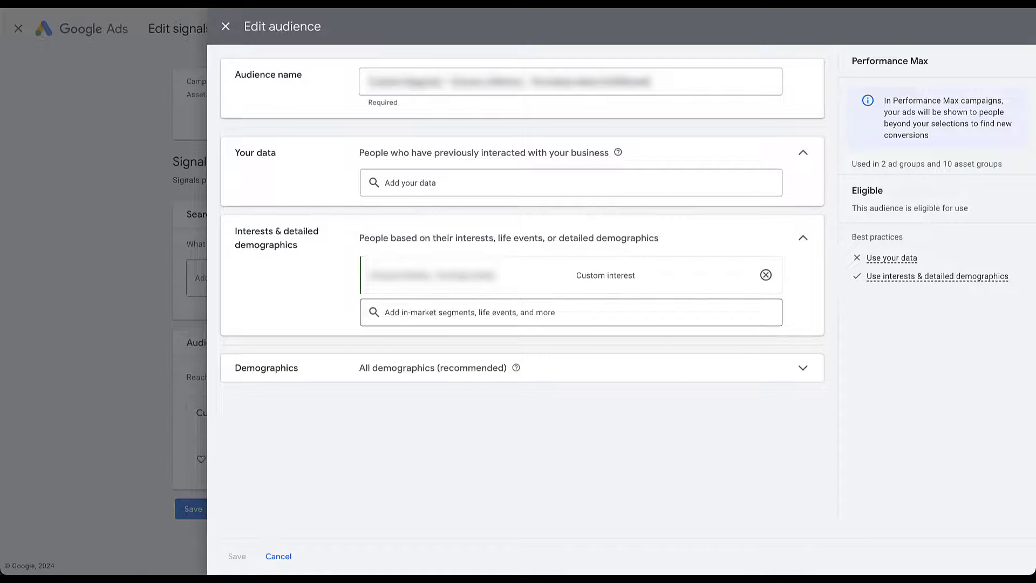
{"action": "left_click", "coordinate": [569, 311]}
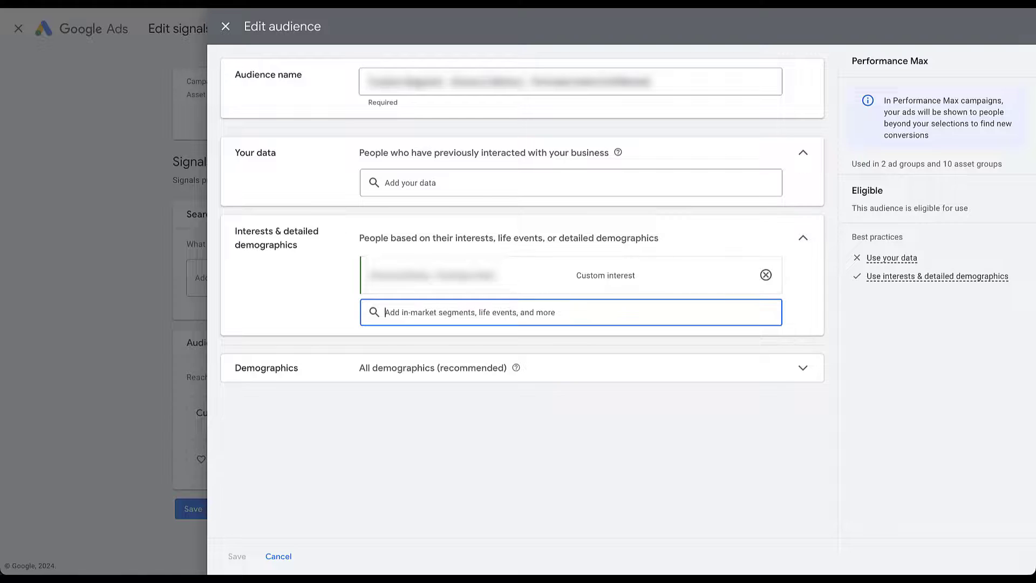
{"action": "left_click", "coordinate": [570, 312]}
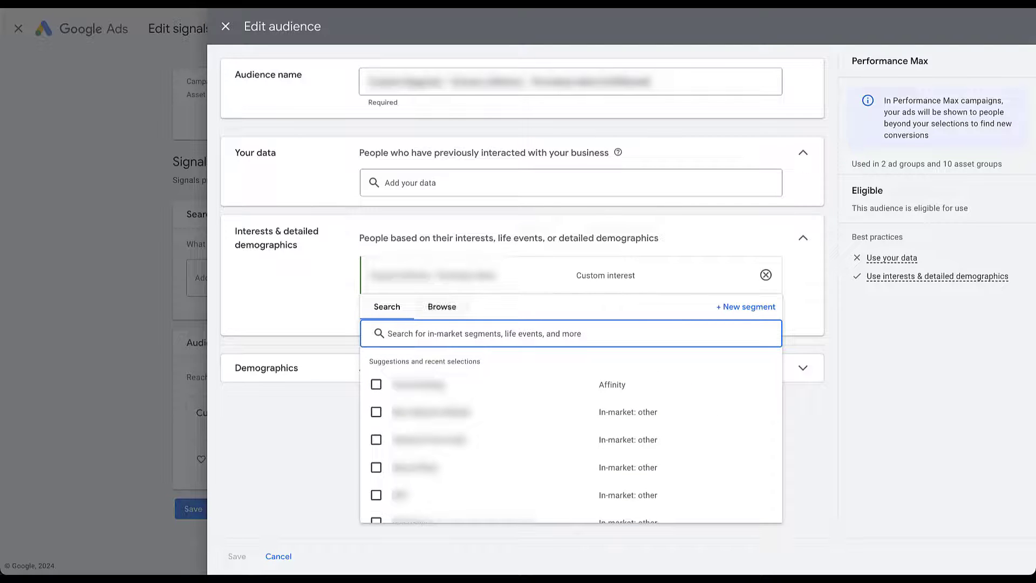
{"action": "left_click", "coordinate": [441, 306]}
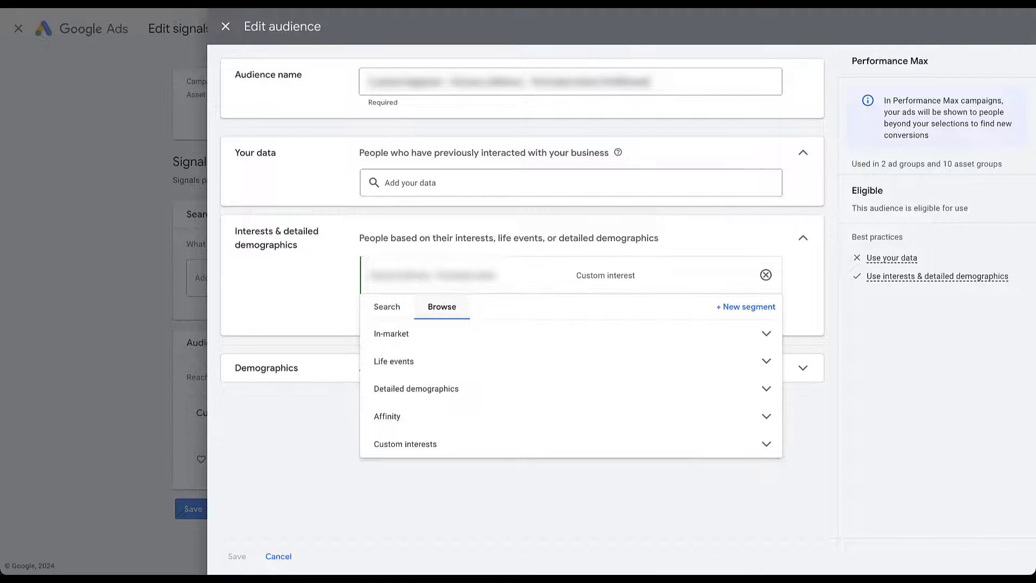